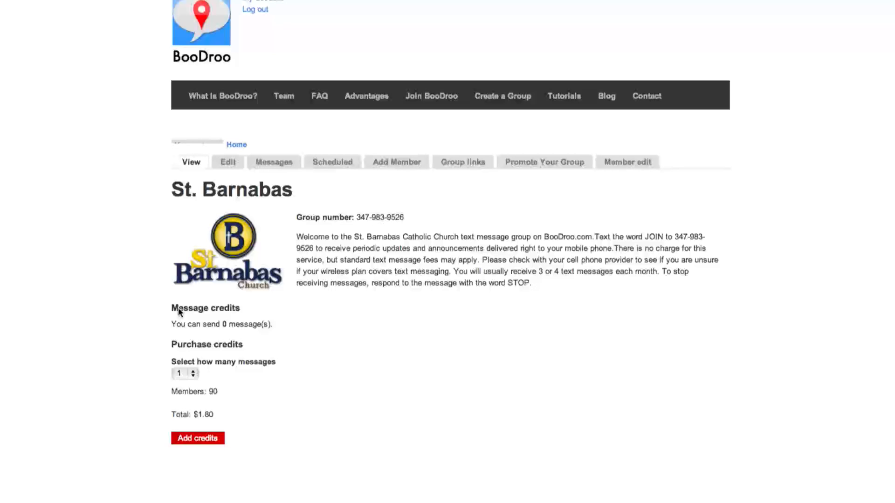
mouse_move(178, 319)
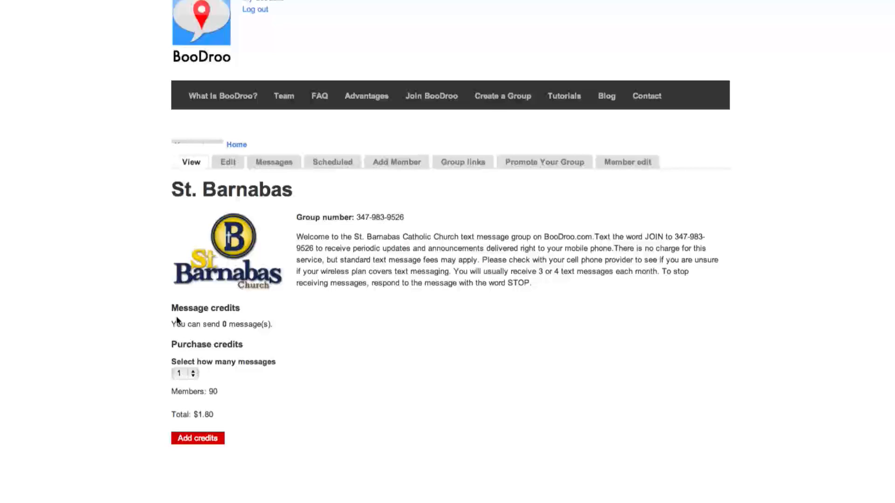
mouse_move(196, 332)
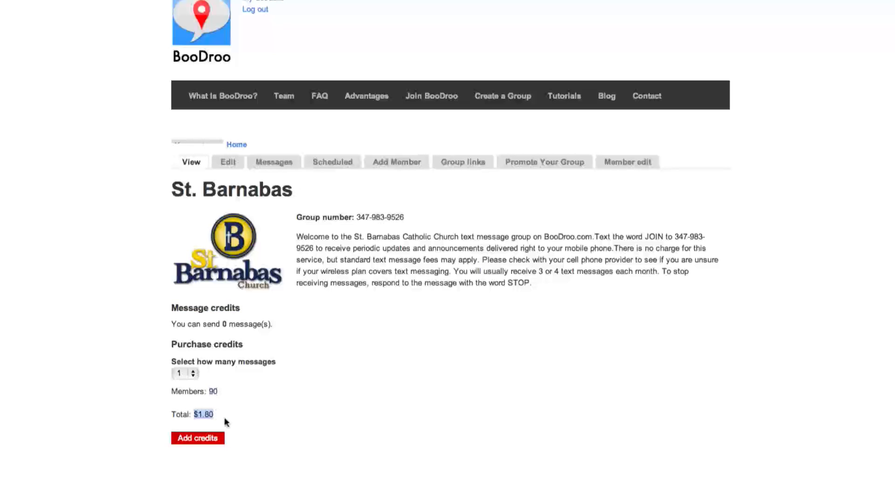
- Try 5 messages, settle on 1 message credit, and add it to go to checkout
click(184, 373)
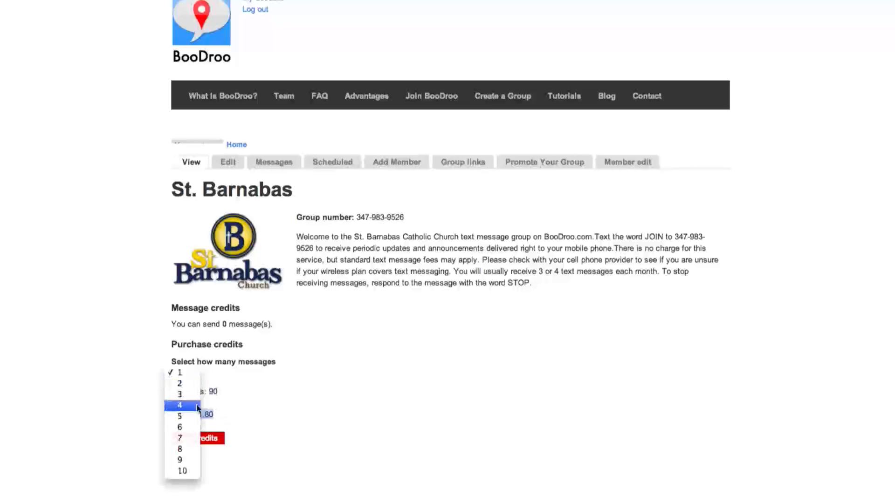
click(179, 415)
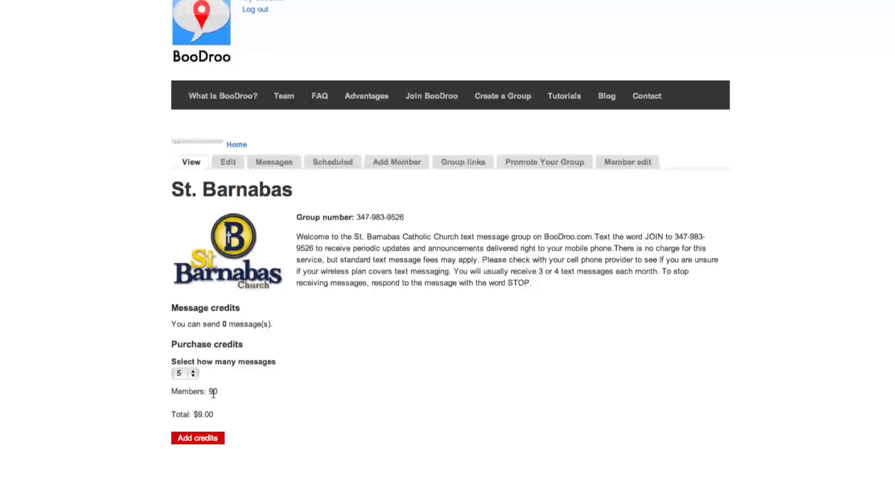
mouse_move(223, 425)
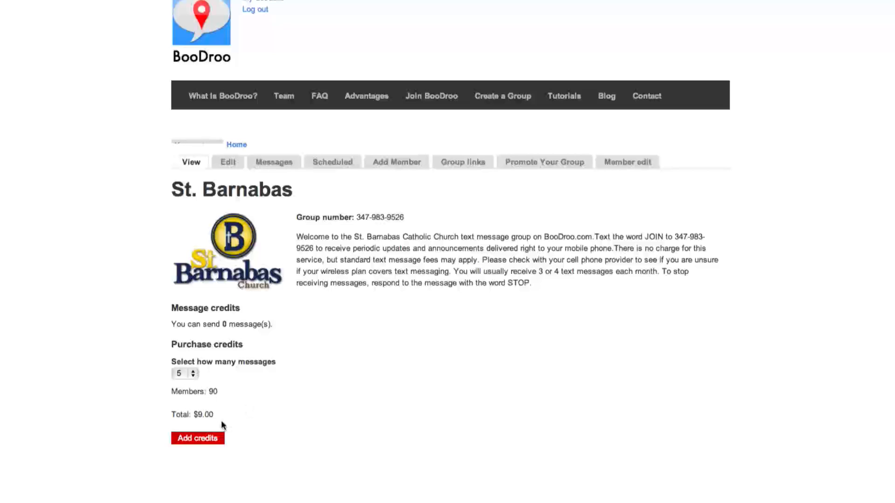
double_click(202, 414)
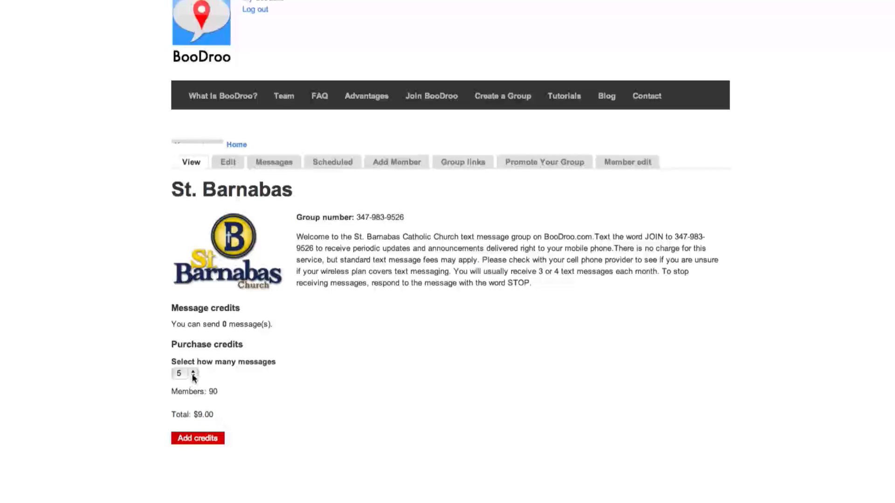
click(180, 373)
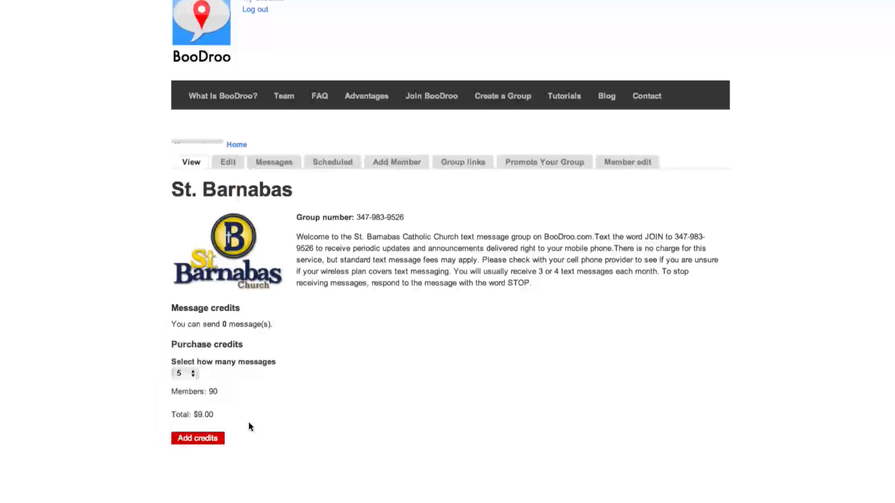
click(183, 373)
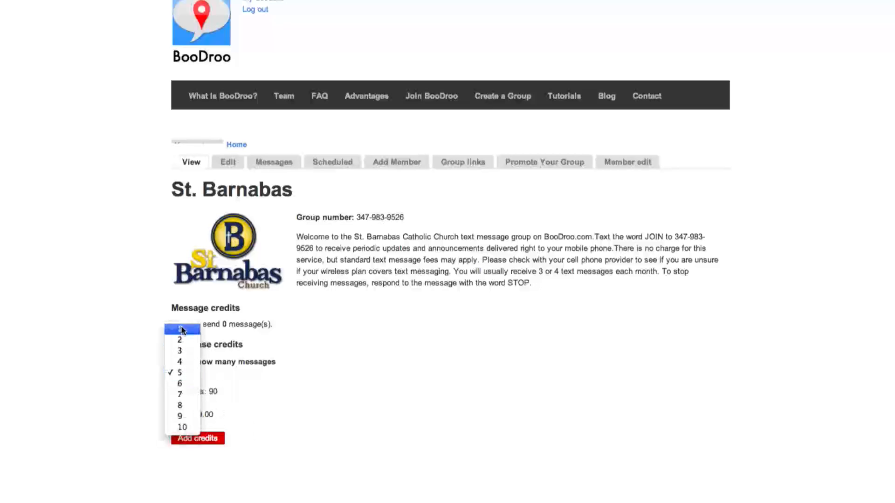
click(181, 331)
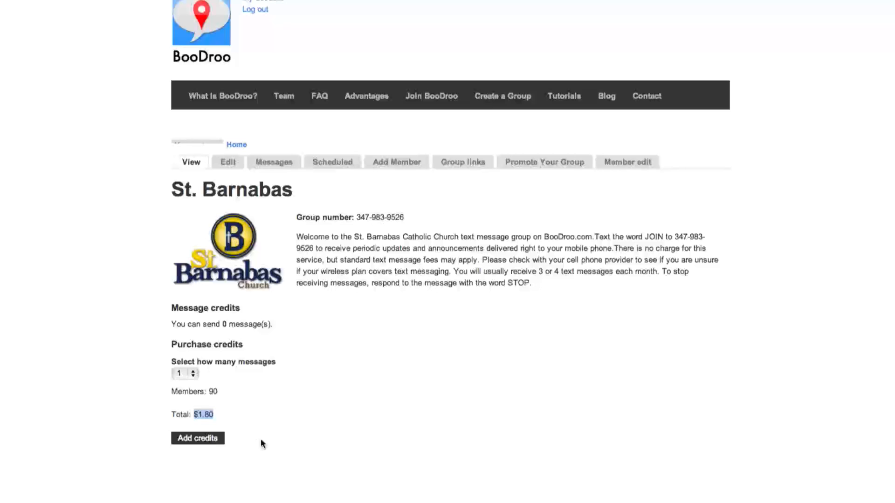
click(198, 438)
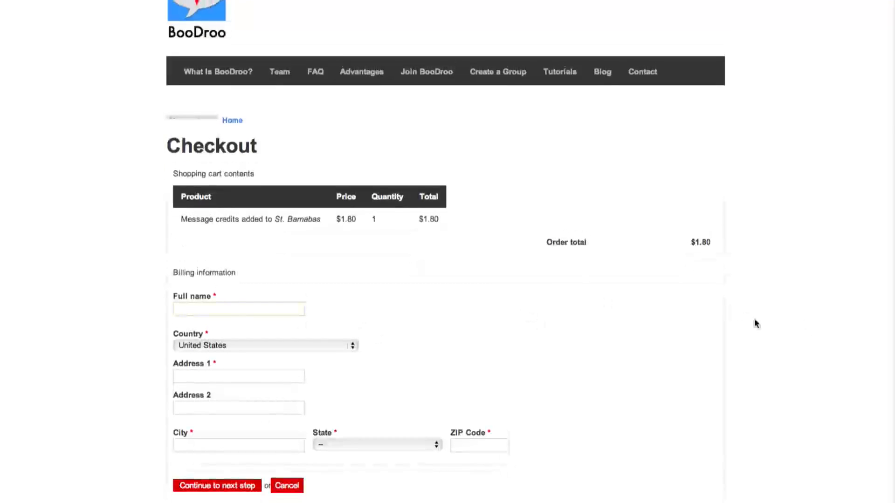
click(239, 308)
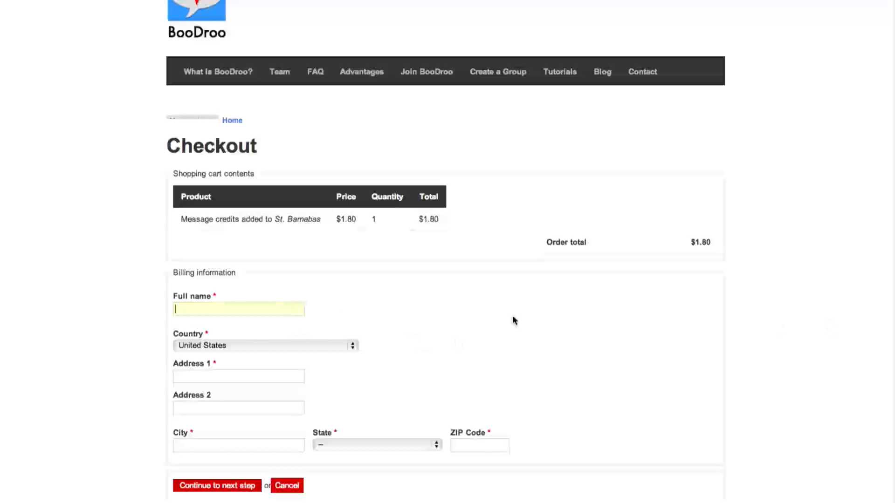
text(John)
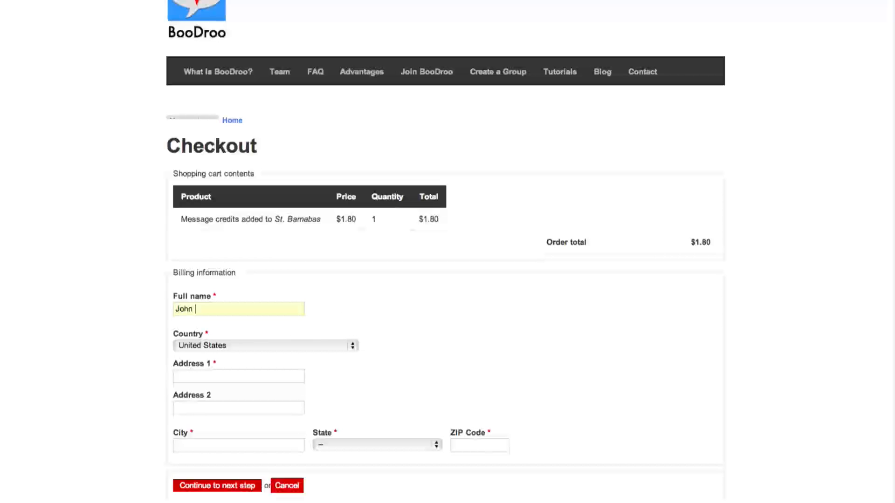
text(Fitzgerald)
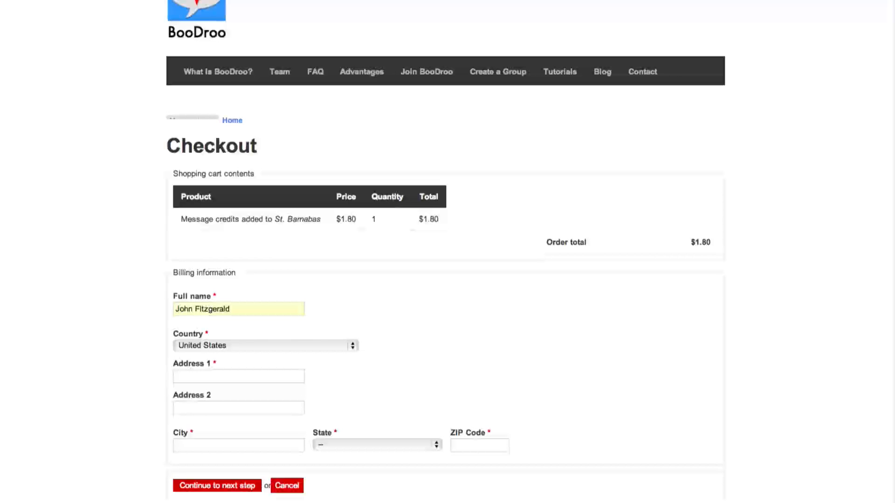
click(238, 376)
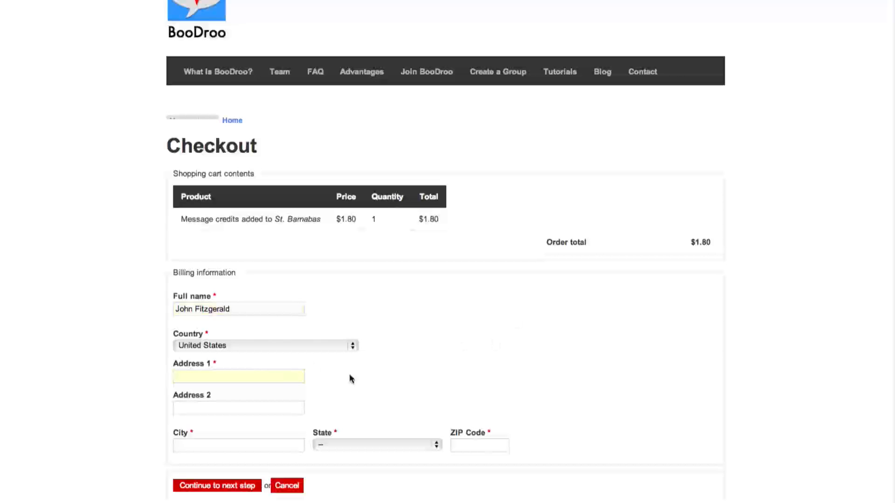
text(155)
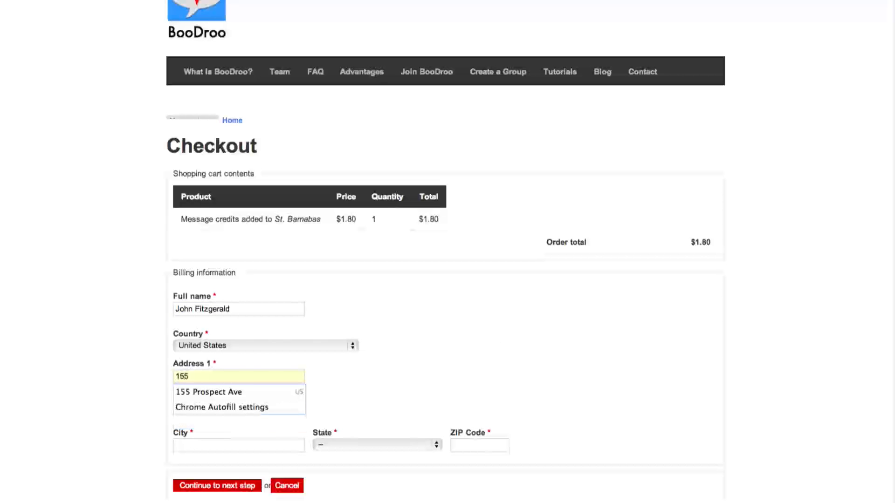
click(209, 392)
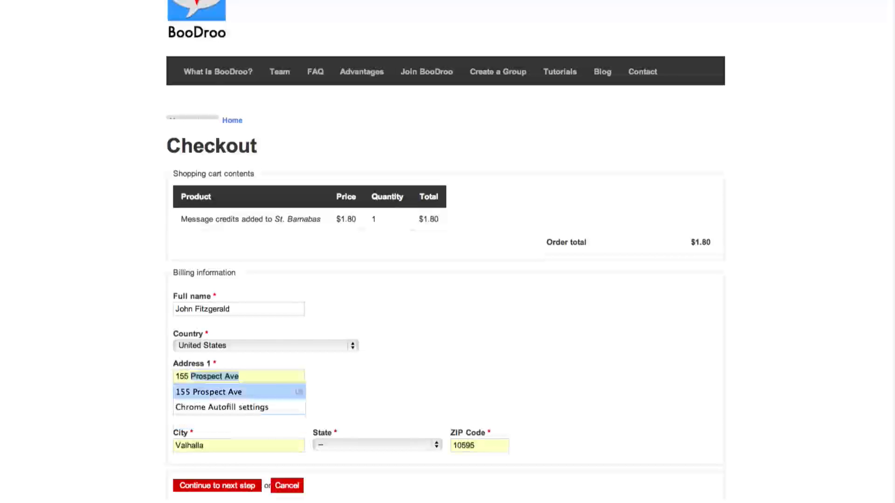
- Set the billing state to New York and continue checkout past the City/ZIP errors
click(377, 446)
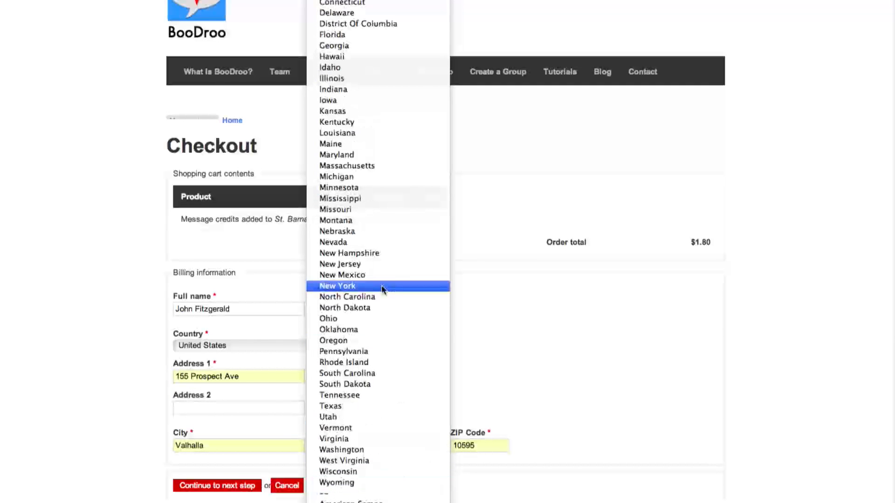
click(338, 286)
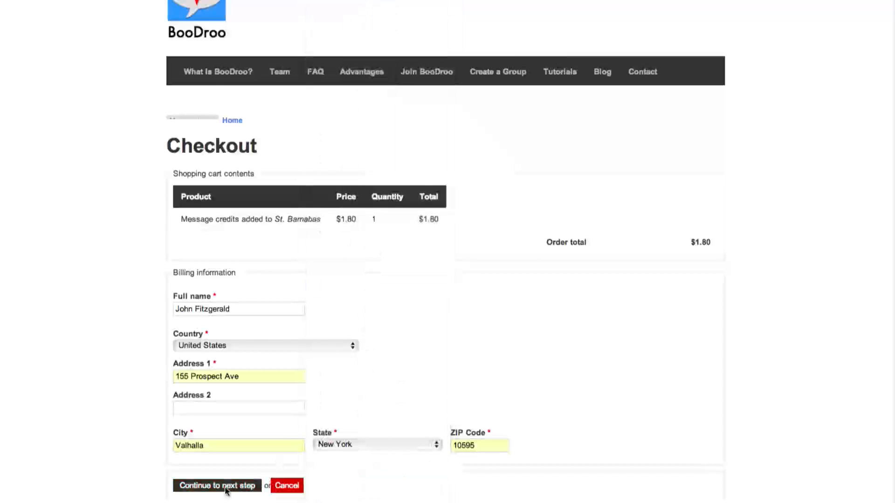
click(218, 486)
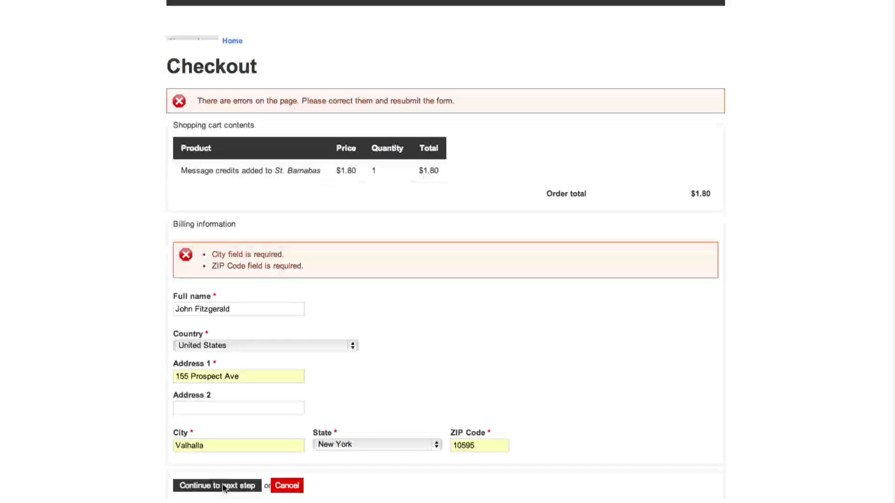
click(217, 486)
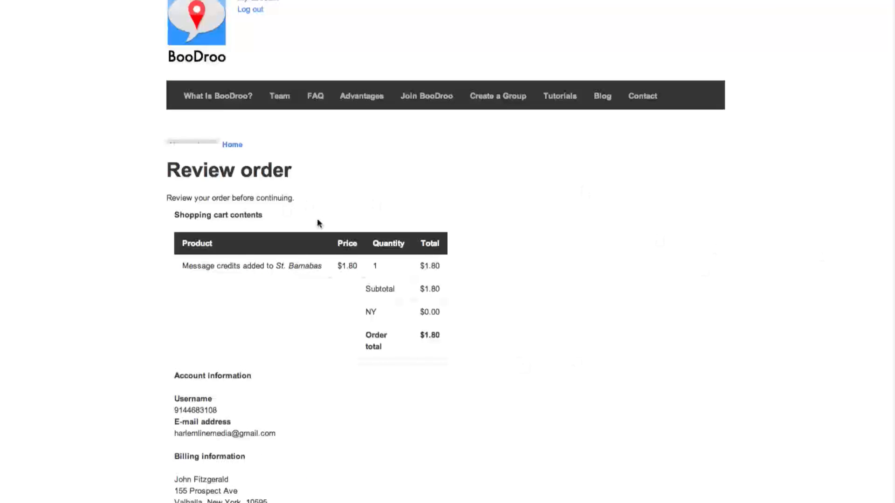
- Confirm the $1.80 review order with PayPal selected and proceed to PayPal
scroll(down, 3)
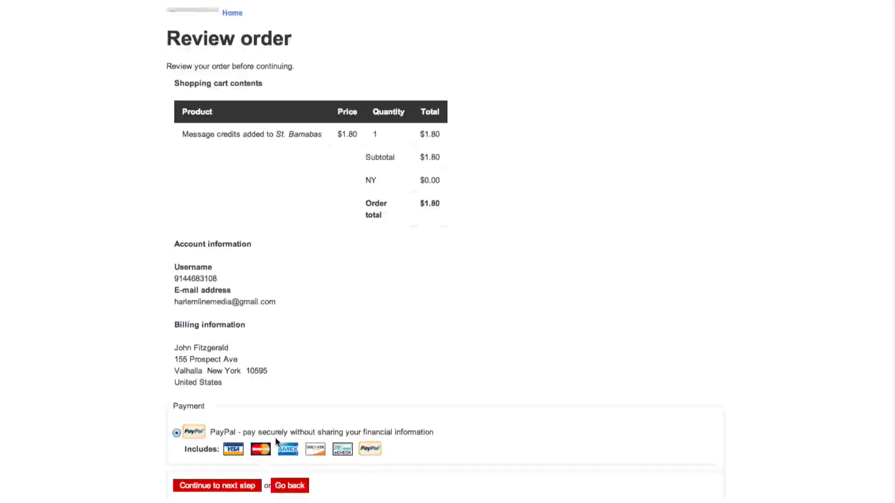
mouse_move(314, 455)
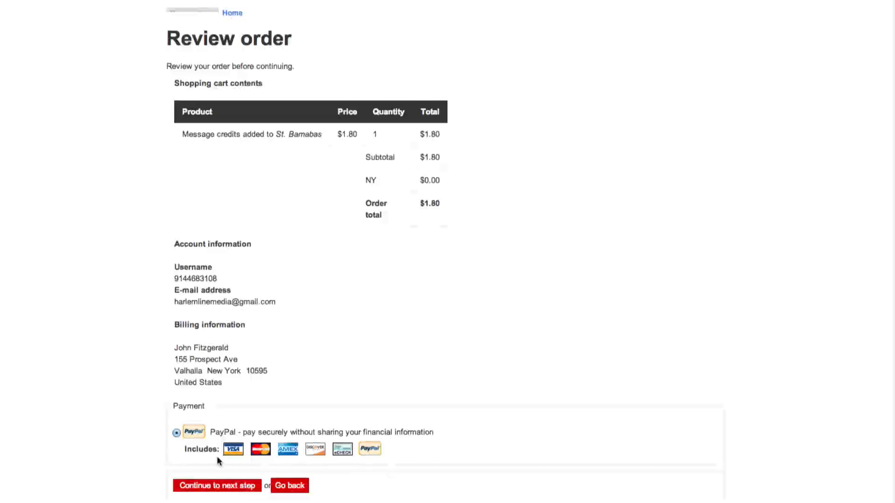
click(217, 486)
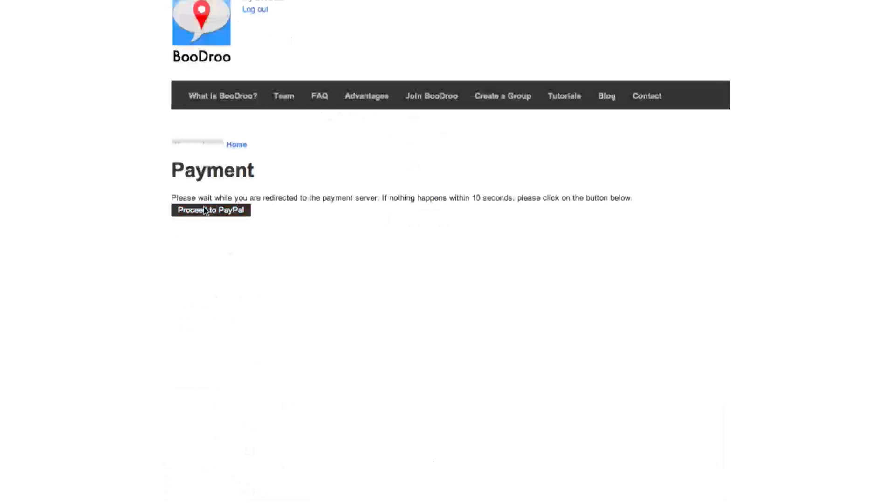
mouse_move(339, 310)
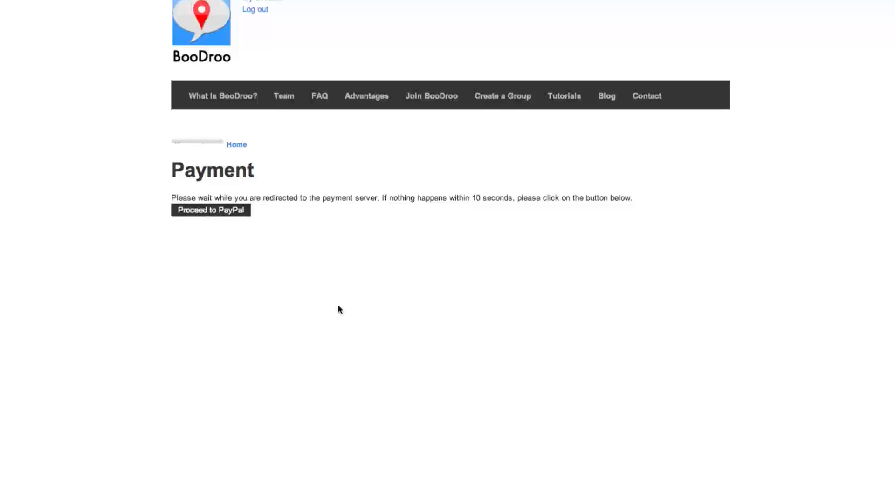
click(210, 209)
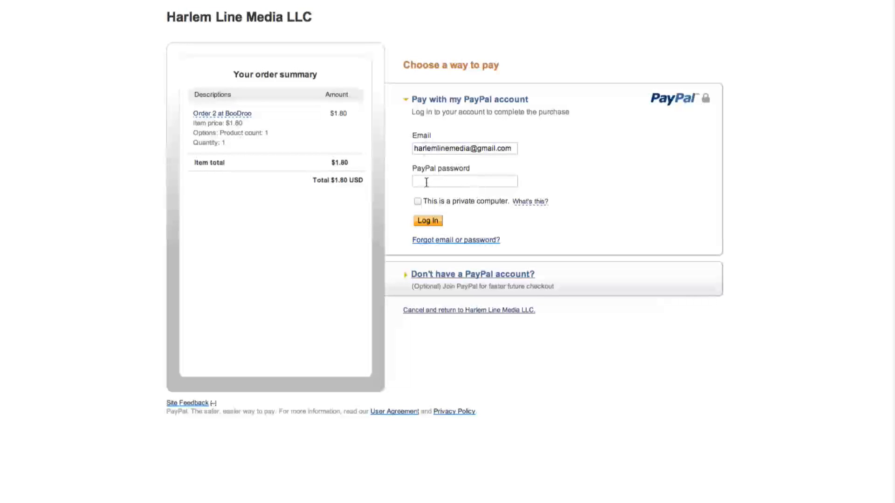
- Log in to PayPal to pay the $1.80 order and return to Harlem Line Media LLC
click(465, 181)
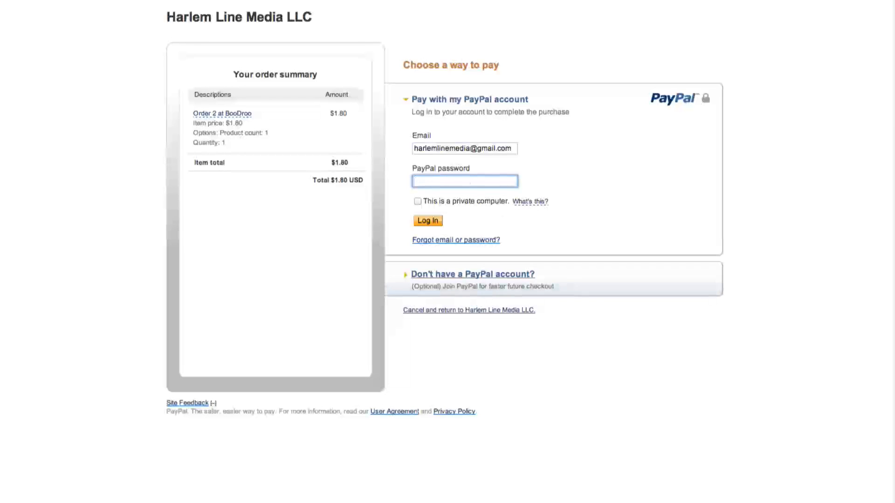
click(465, 181)
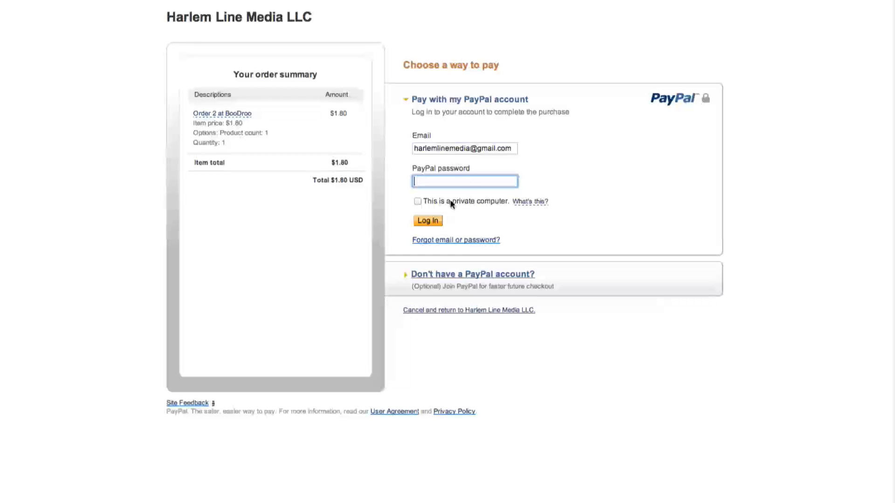
click(428, 221)
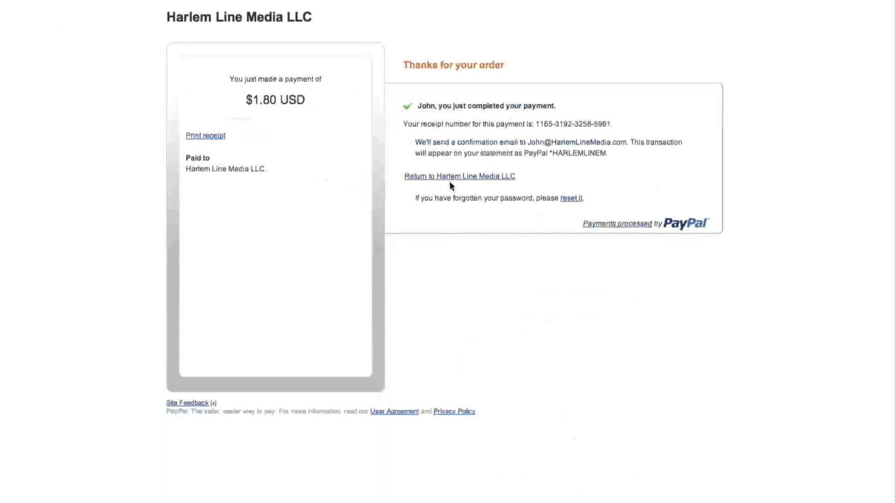
click(459, 176)
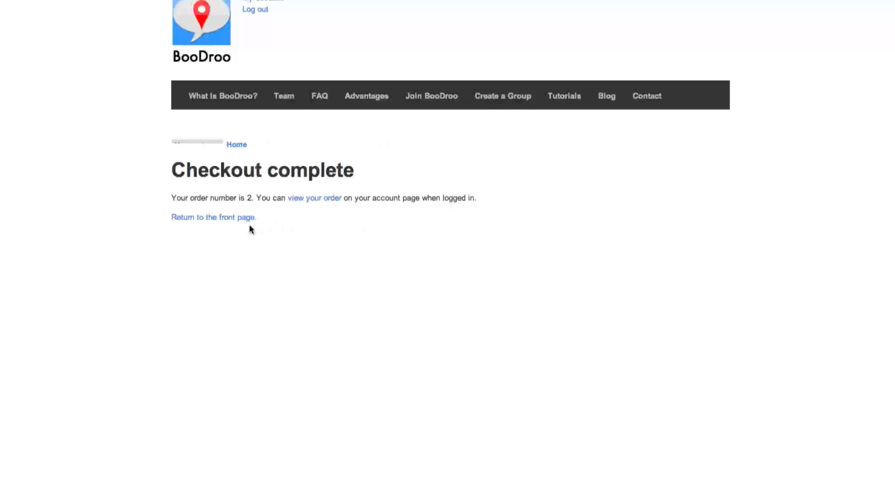
mouse_move(314, 198)
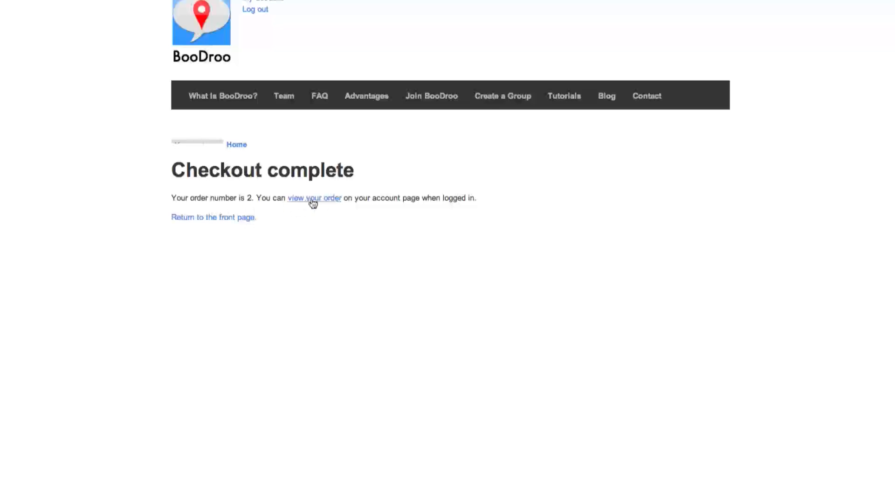
- View order number 2 on the account page and open the St. Barnabas group from My Groups
click(315, 197)
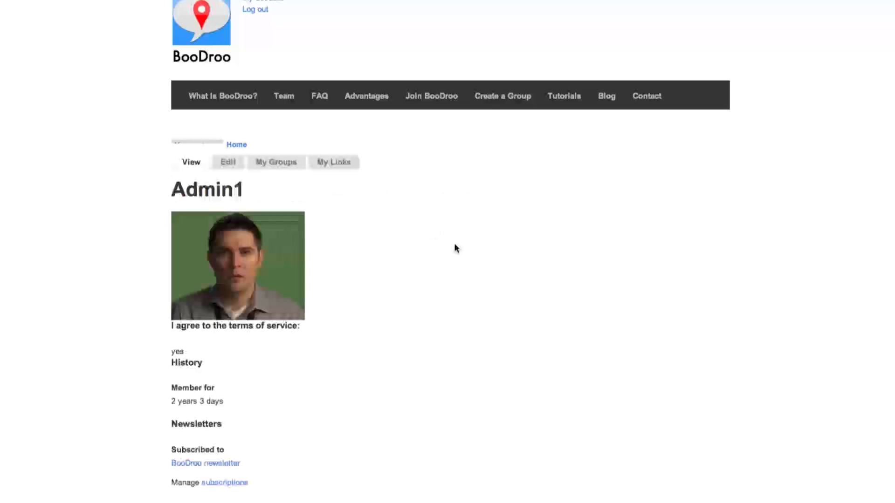
mouse_move(484, 388)
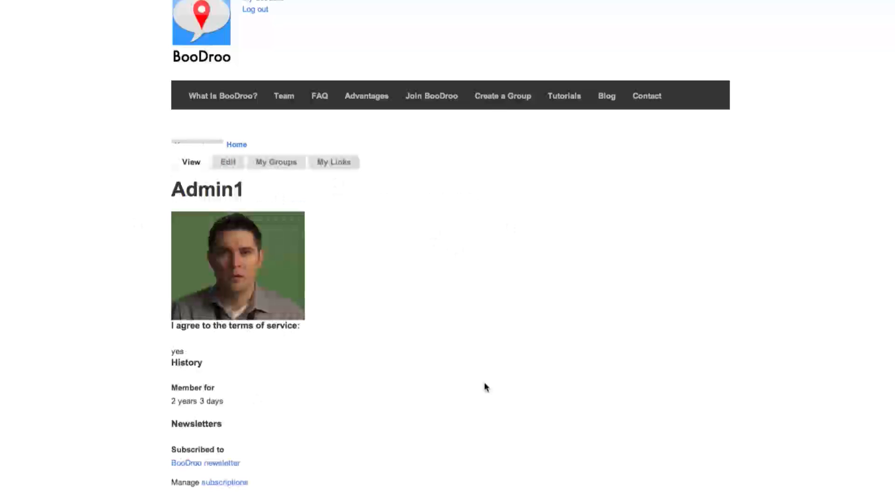
mouse_move(276, 162)
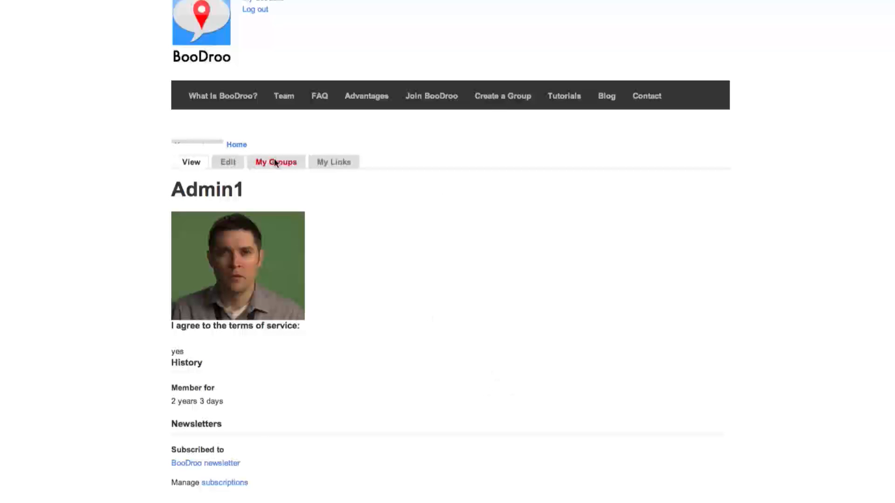
click(276, 162)
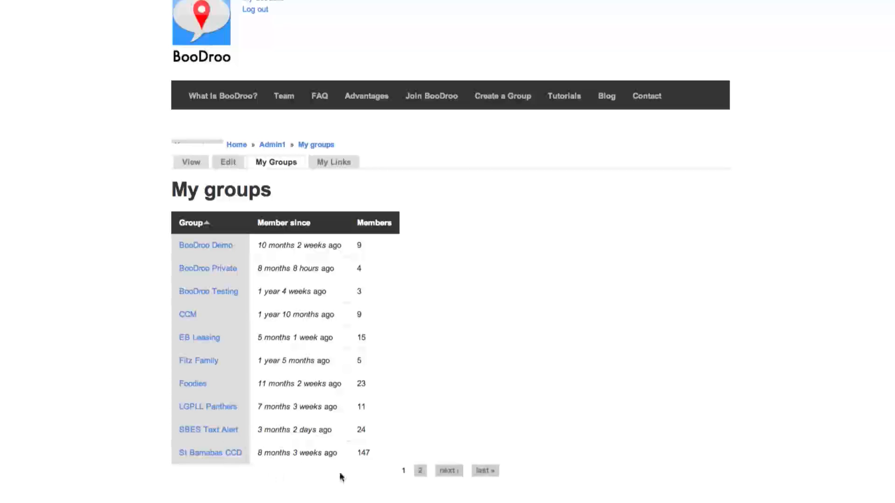
click(419, 470)
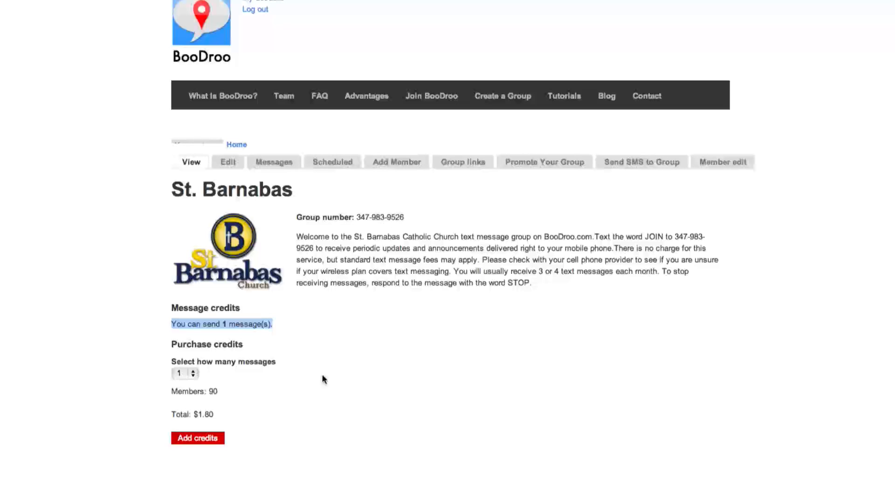
mouse_move(319, 381)
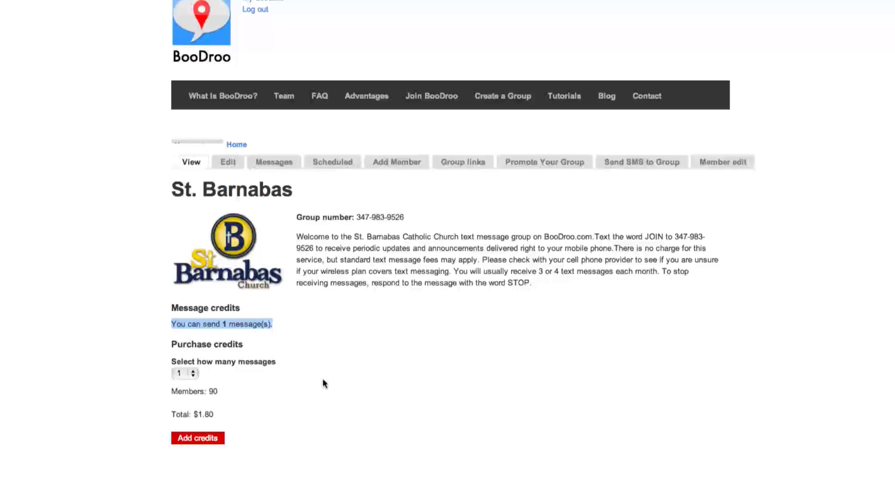
mouse_move(320, 390)
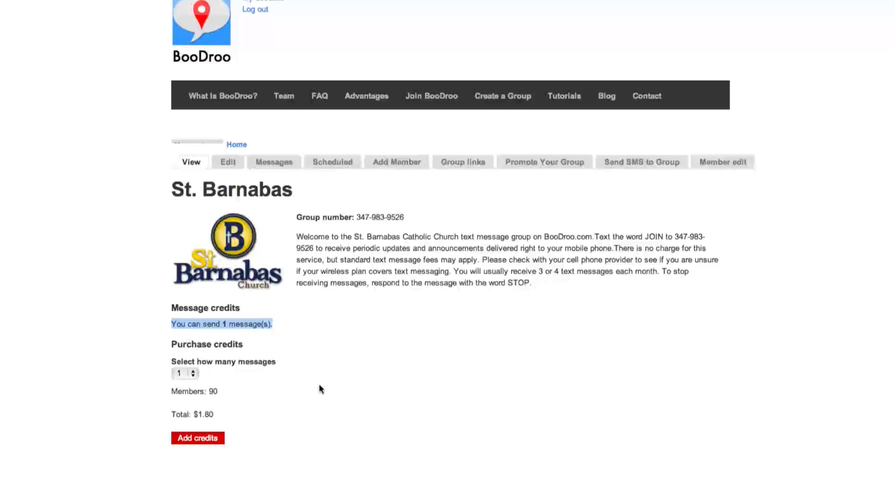
mouse_move(563, 96)
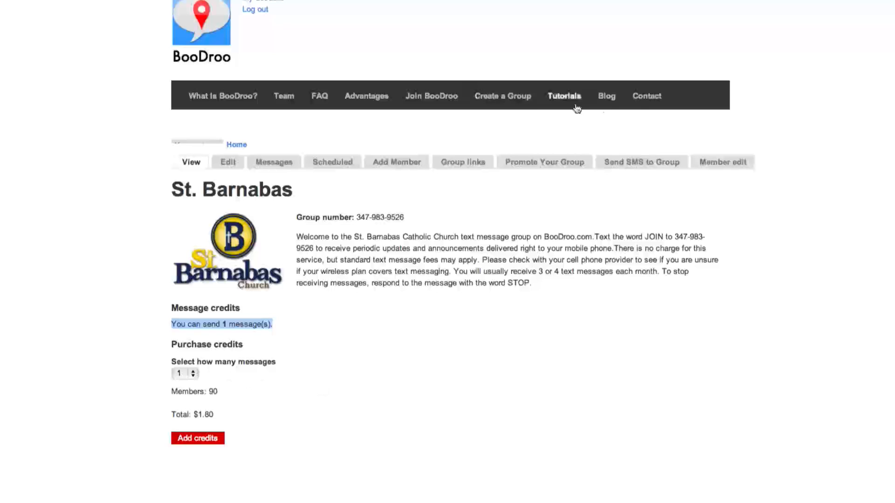
mouse_move(293, 324)
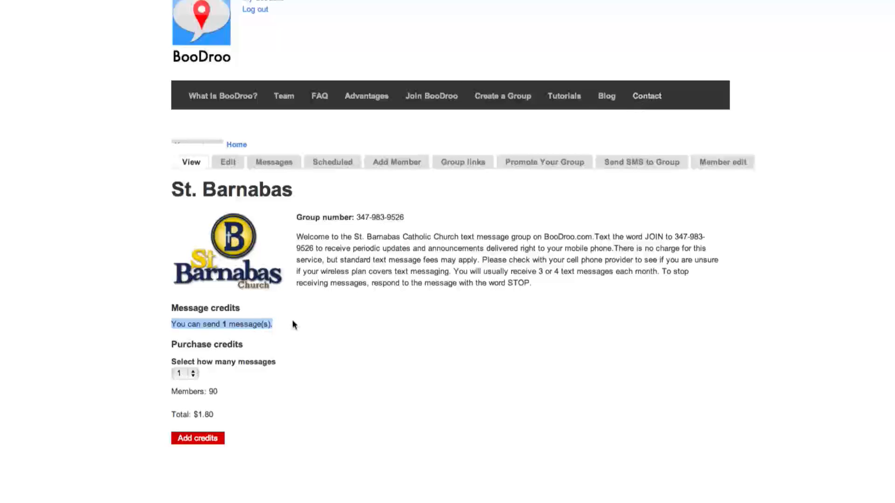